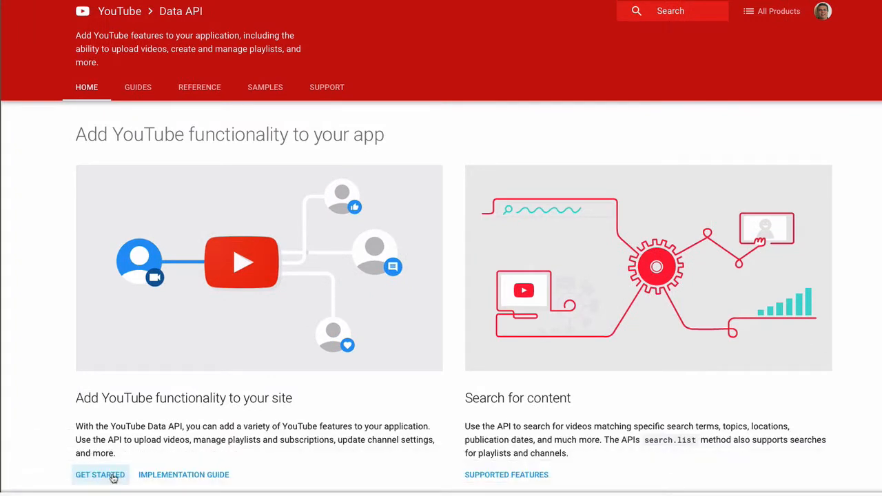
Get started with the YouTube Data API, reaching its v3 overview in API Manager
{"action": "left_click", "coordinate": [100, 474]}
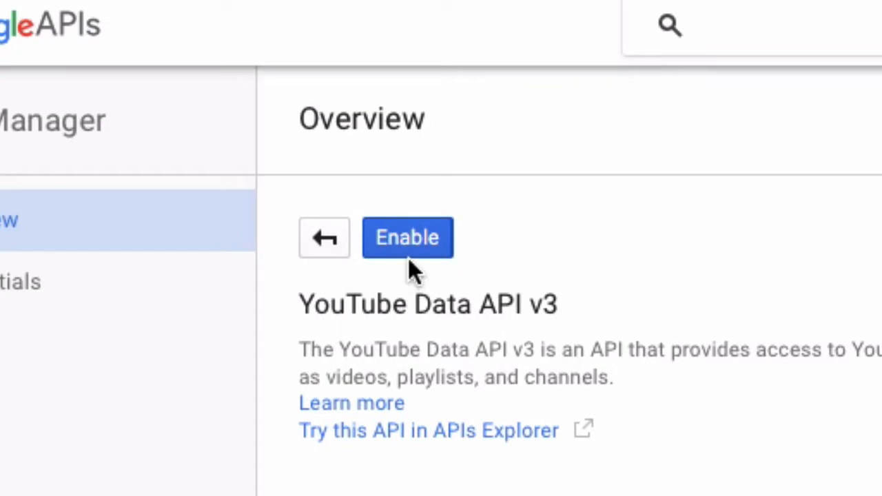
Enable the YouTube Data API v3 and request a server key for a web server using public data
{"action": "left_click", "coordinate": [409, 237]}
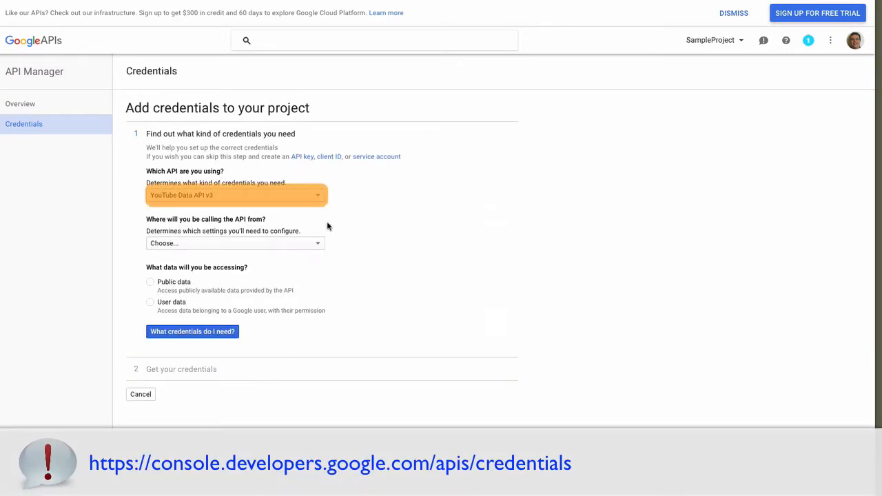
{"action": "left_click", "coordinate": [235, 243]}
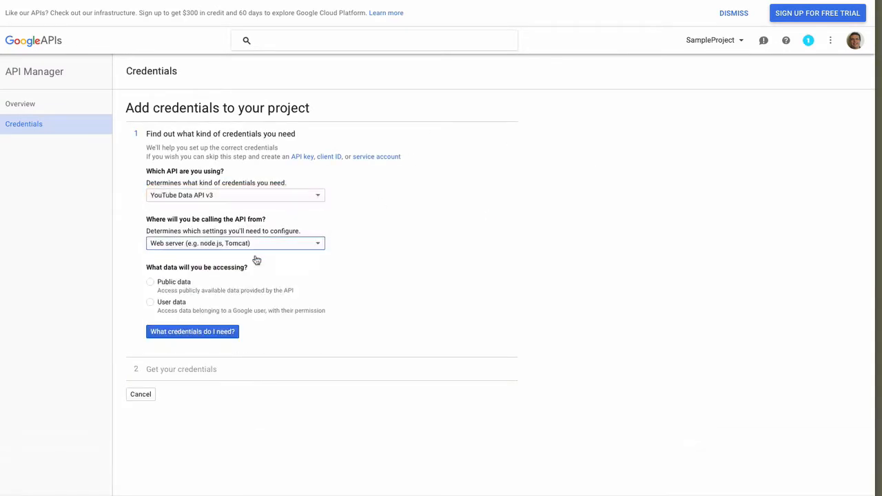
{"action": "left_click", "coordinate": [150, 281]}
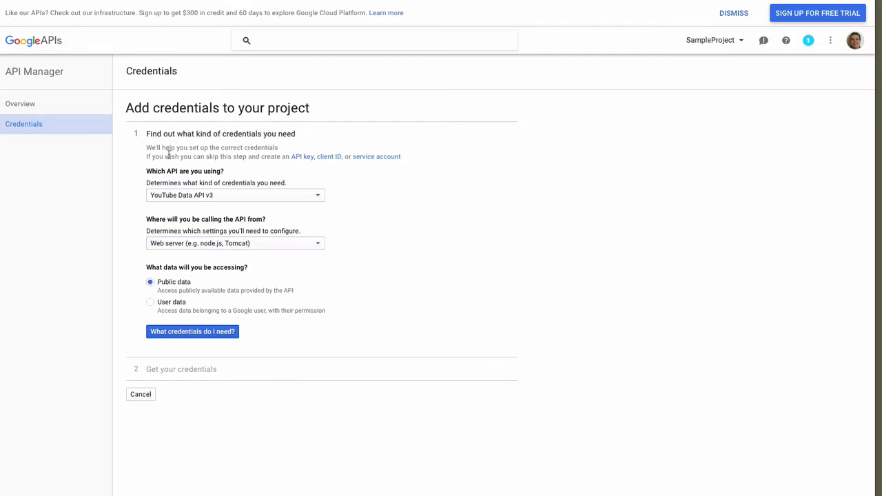
{"action": "left_click", "coordinate": [300, 158]}
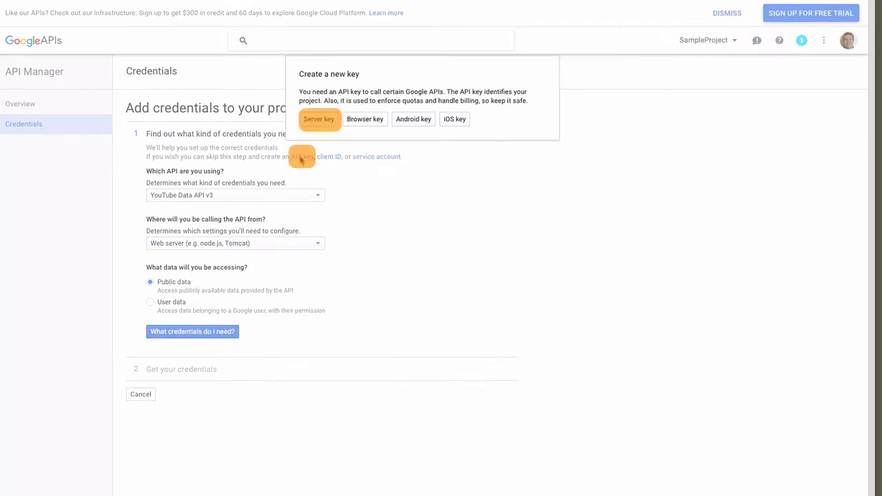
{"action": "left_click", "coordinate": [318, 118]}
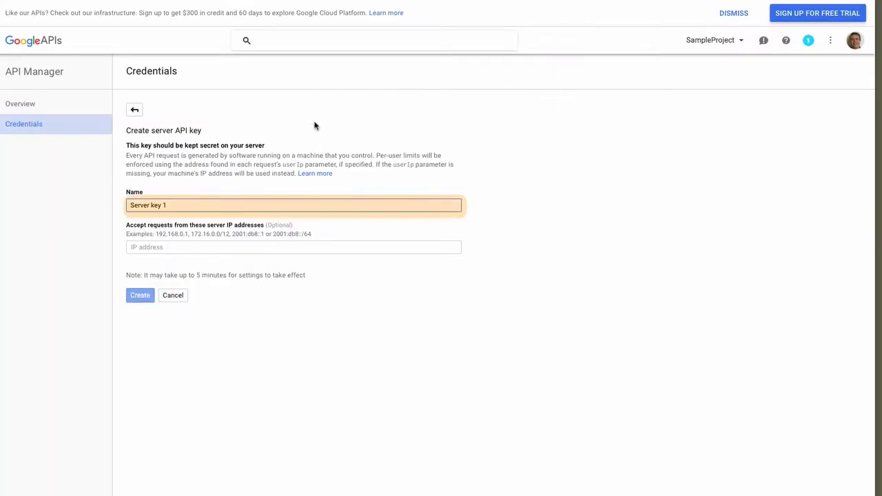
Name the key SampleAppServerKey, create it, and return to the API overview
{"action": "left_click", "coordinate": [139, 295]}
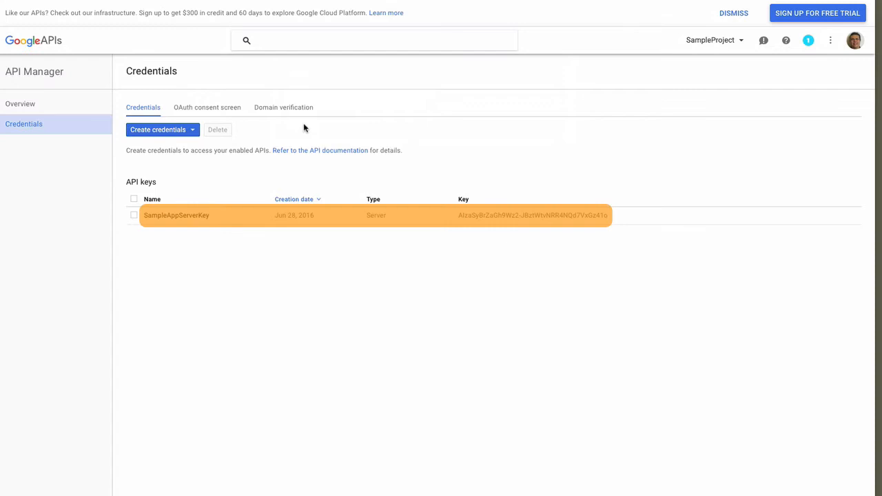
{"action": "mouse_move", "coordinate": [303, 163]}
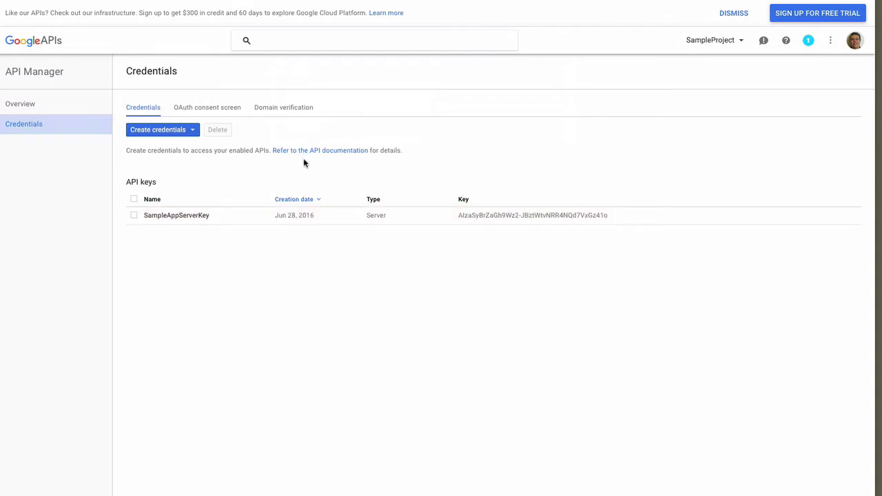
{"action": "left_click", "coordinate": [177, 215]}
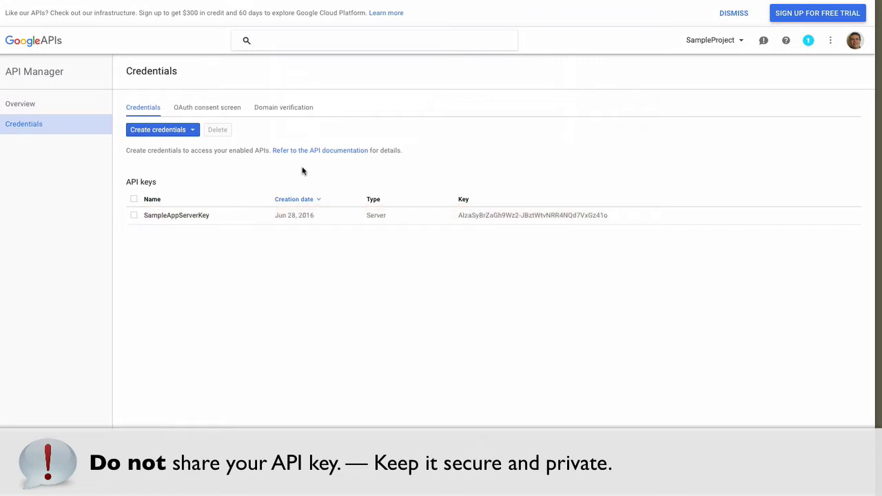
{"action": "left_click", "coordinate": [20, 103]}
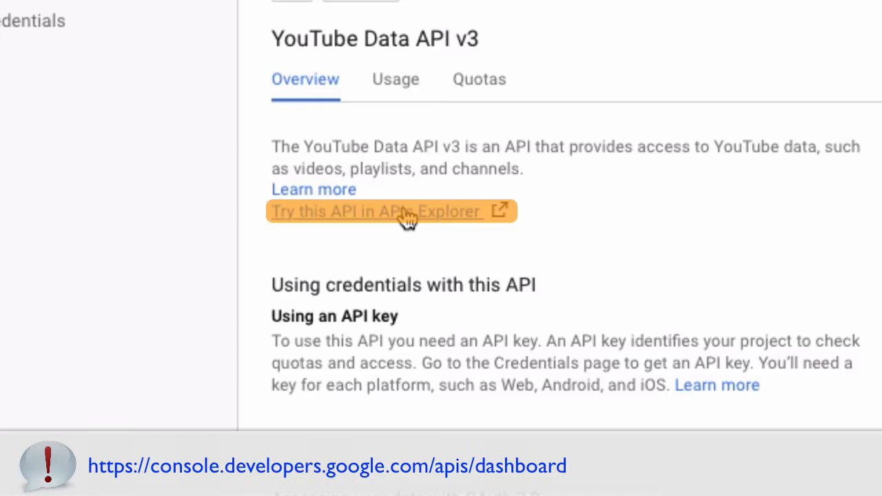
Find and open the youtube.search.list method in the APIs Explorer
{"action": "left_click", "coordinate": [383, 211]}
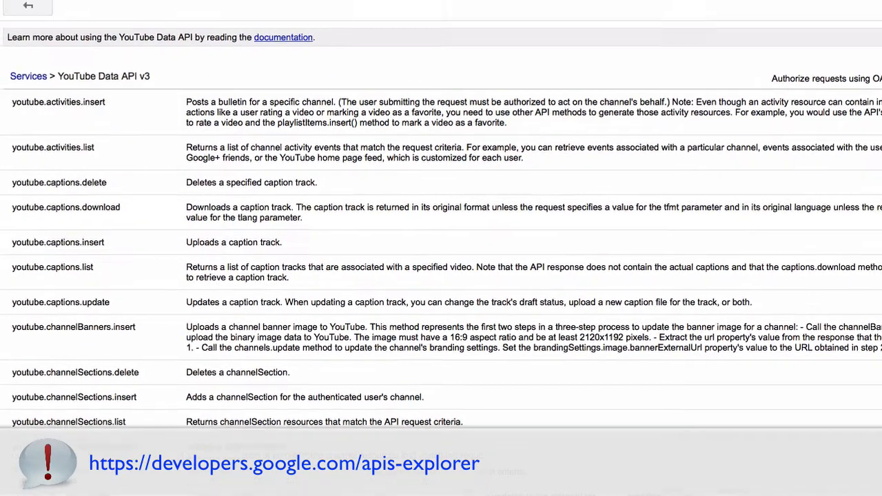
{"action": "type", "text": "youtube.search"}
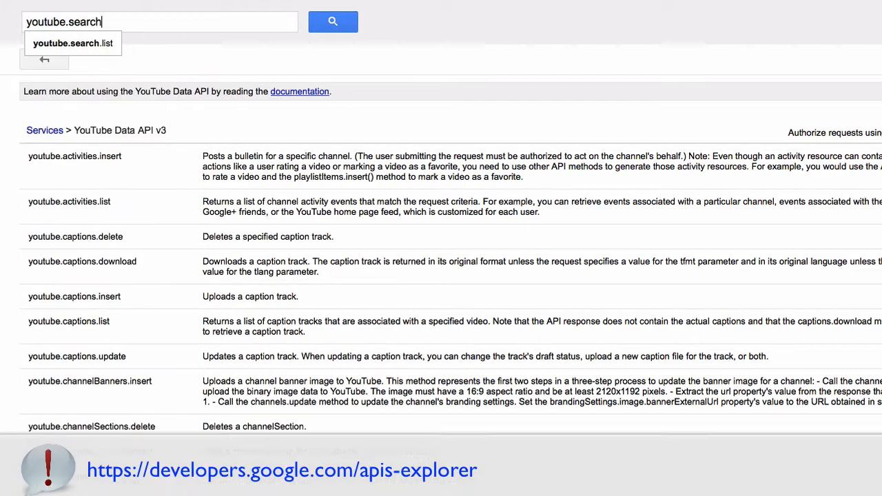
{"action": "type", "text": "."}
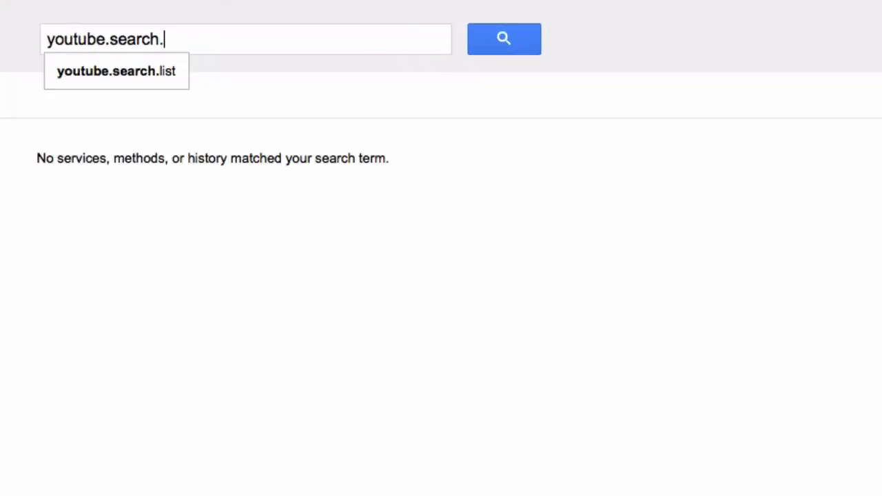
{"action": "left_click", "coordinate": [116, 72]}
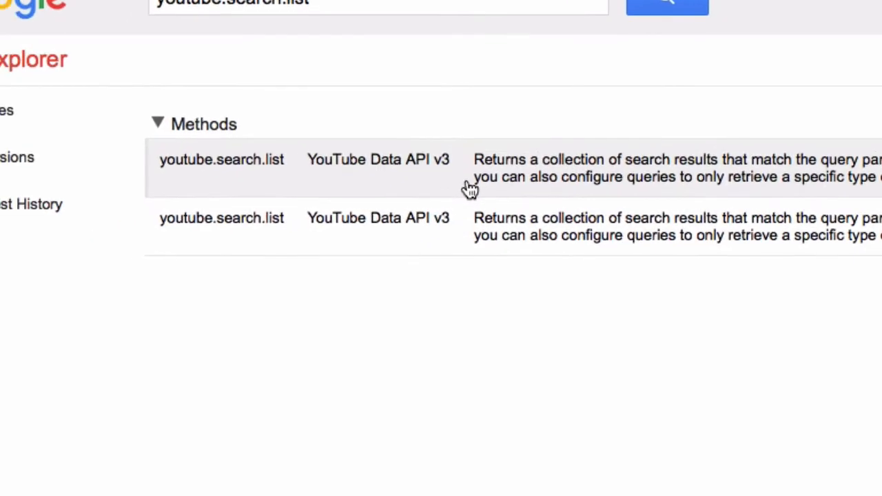
{"action": "left_click", "coordinate": [222, 160]}
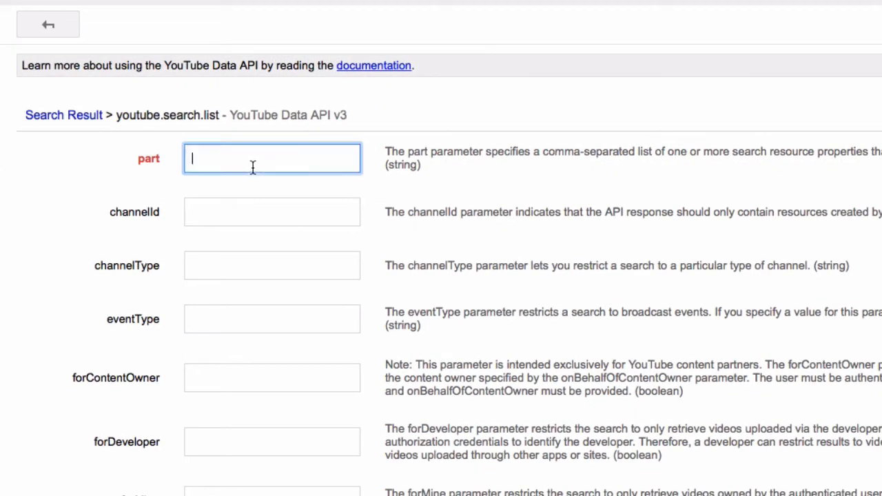
Run search.list with part=snippet, channelId UC8OLZSlFO8cwRo9M30v-TkA, order=date, without OAuth
{"action": "type", "text": "snippet"}
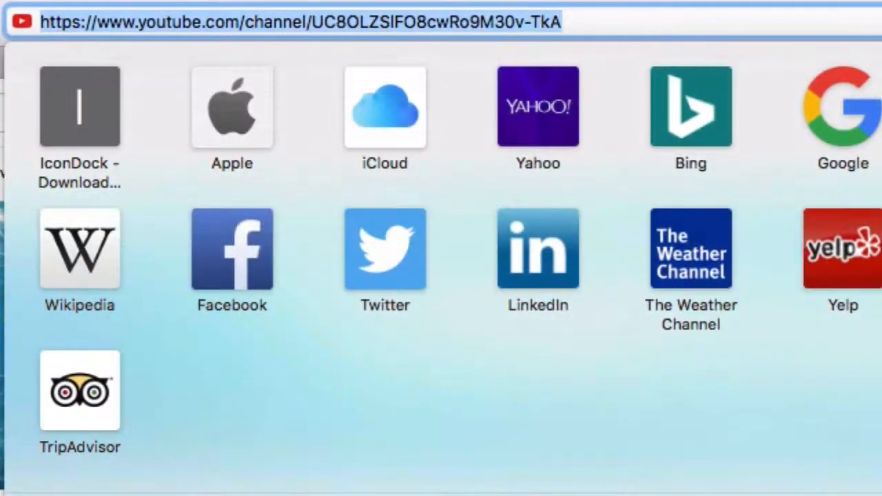
{"action": "double_click", "coordinate": [434, 22]}
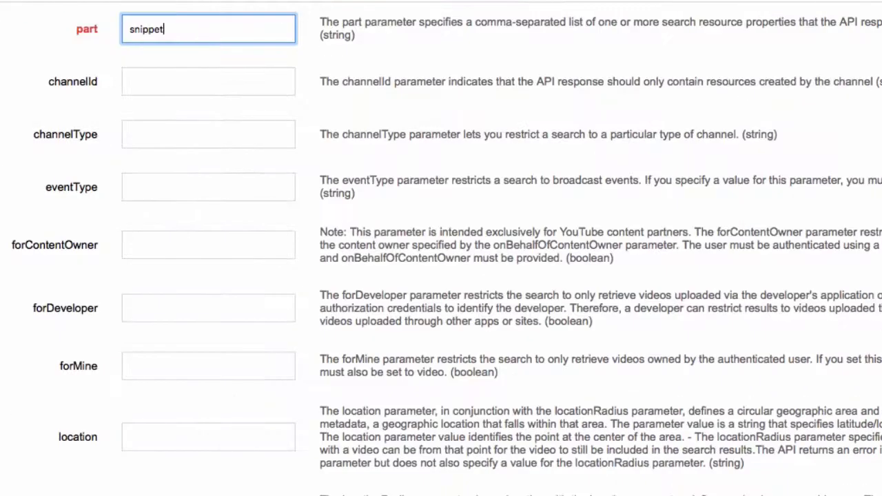
{"action": "type", "text": "UC8OLZSlFO8cwRo9M30v-TkA"}
{"action": "type", "text": "date"}
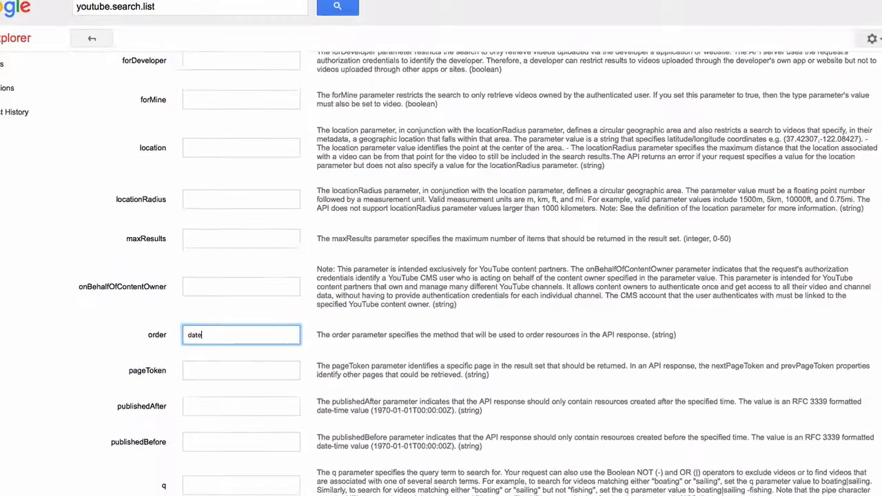
{"action": "scroll", "scroll_direction": "down", "scroll_amount": 3}
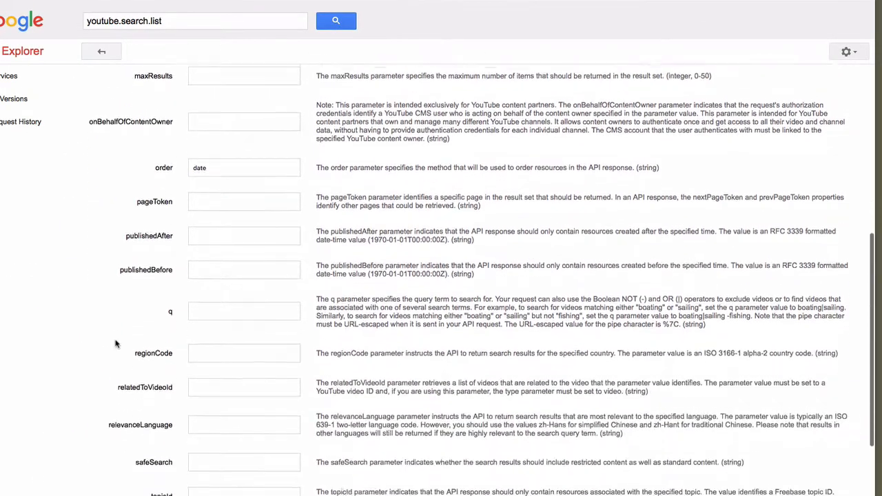
{"action": "scroll", "scroll_direction": "down", "scroll_amount": 3}
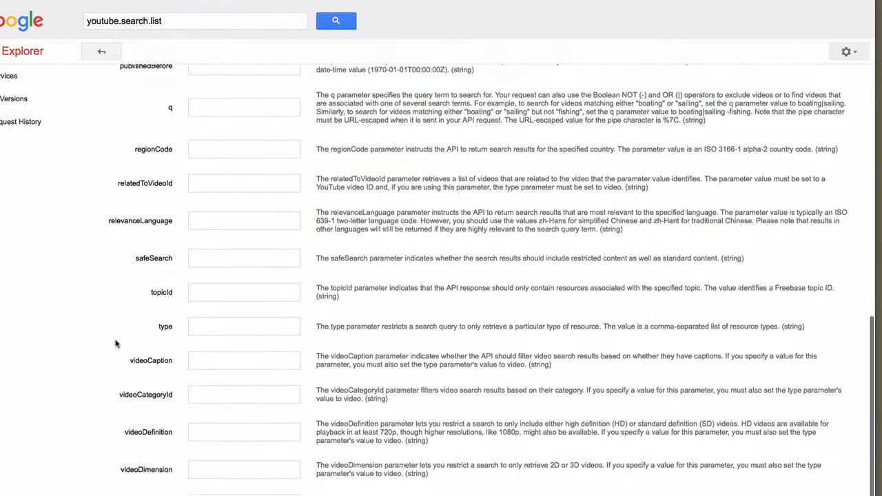
{"action": "scroll", "scroll_direction": "down", "scroll_amount": 3}
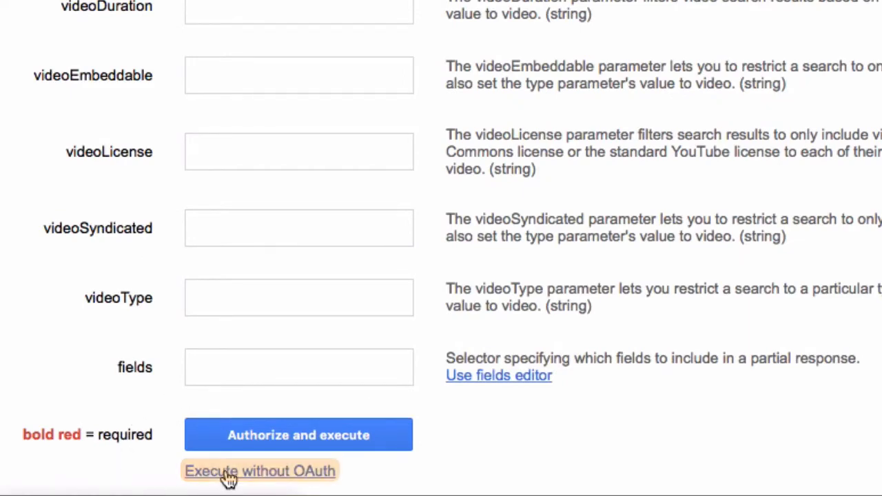
{"action": "left_click", "coordinate": [259, 472]}
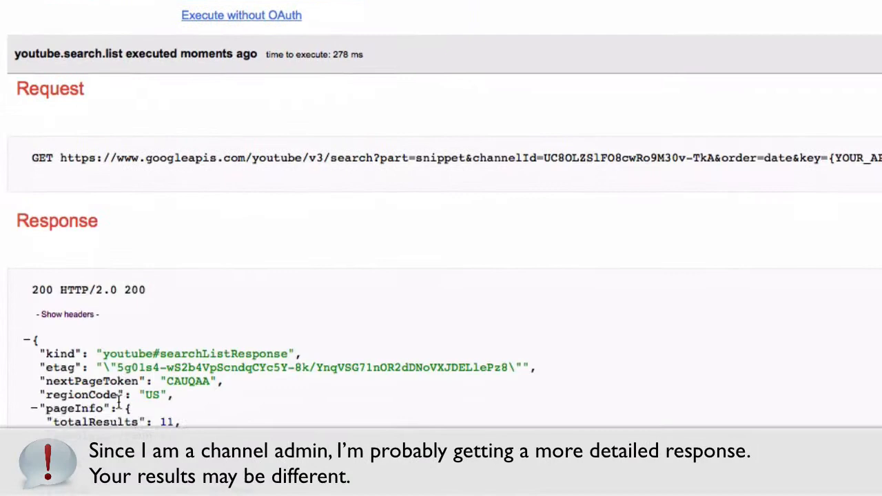
{"action": "scroll", "scroll_direction": "down", "scroll_amount": 3}
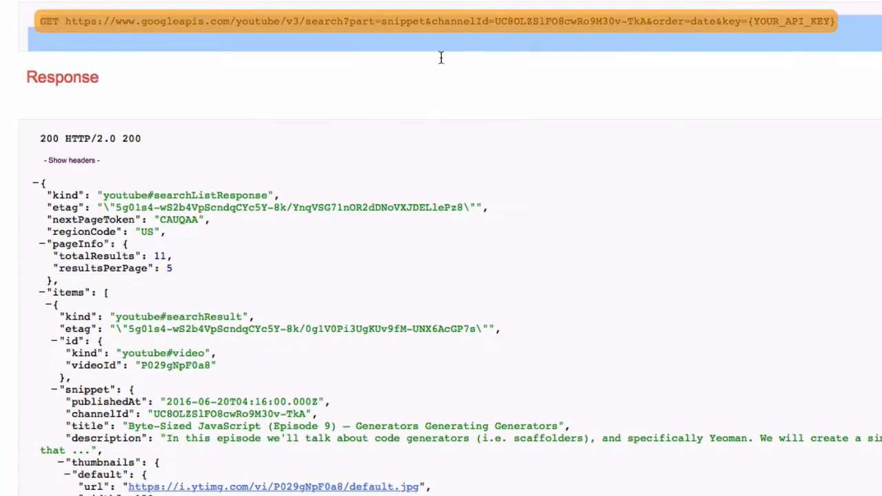
Select the request URL and start searching for the youtube.videos method
{"action": "triple_click", "coordinate": [437, 22]}
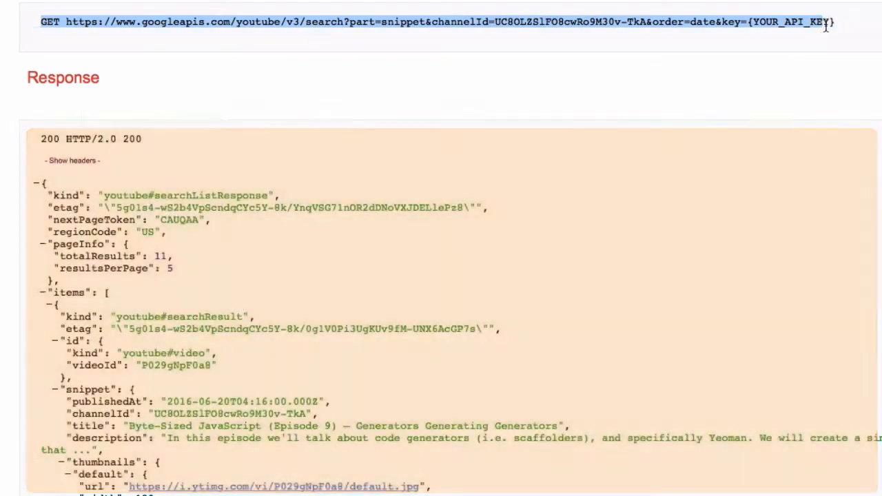
{"action": "type", "text": "youtube.vid"}
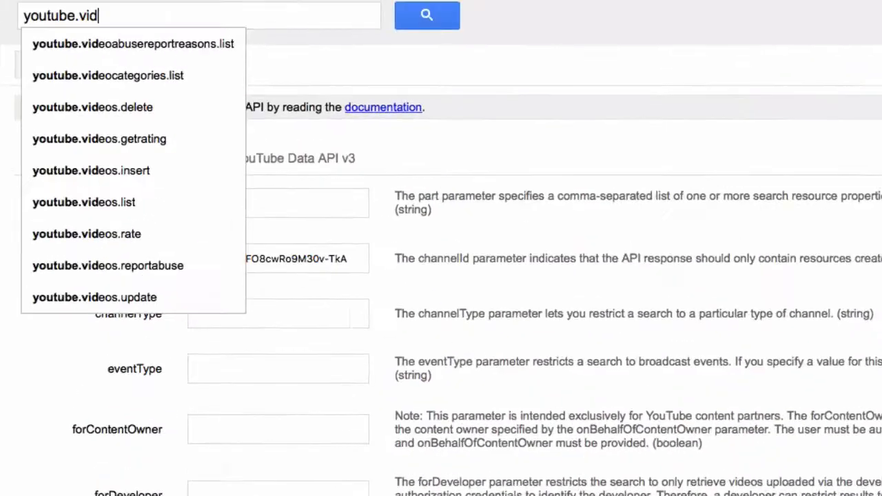
Run youtube.videos.list with part=snippet and id=P029gNpF0a8 without OAuth
{"action": "left_click", "coordinate": [83, 202]}
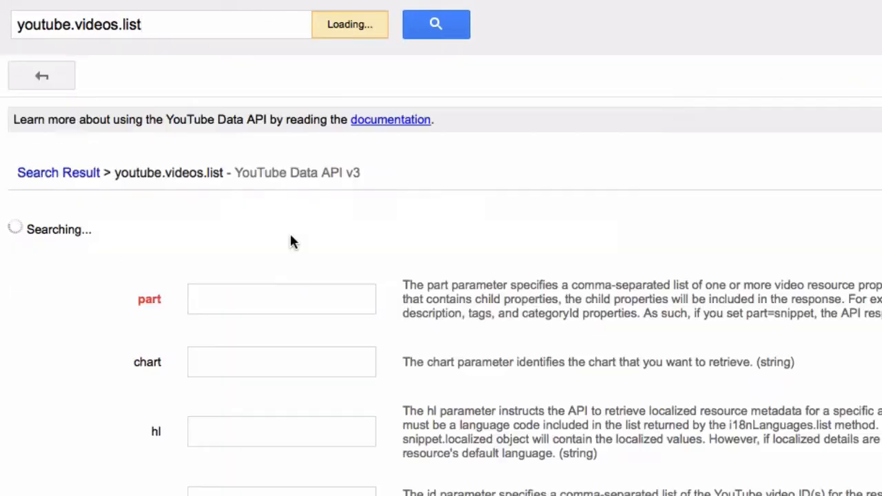
{"action": "type", "text": "s"}
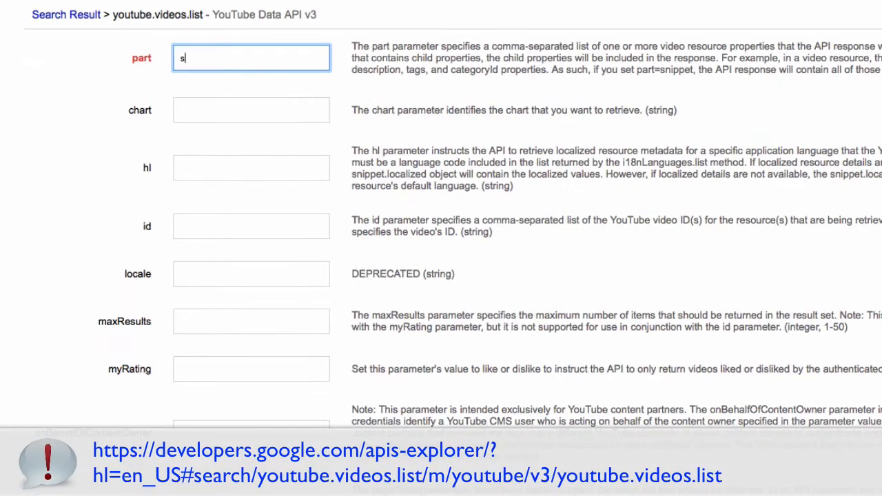
{"action": "left_click", "coordinate": [251, 226]}
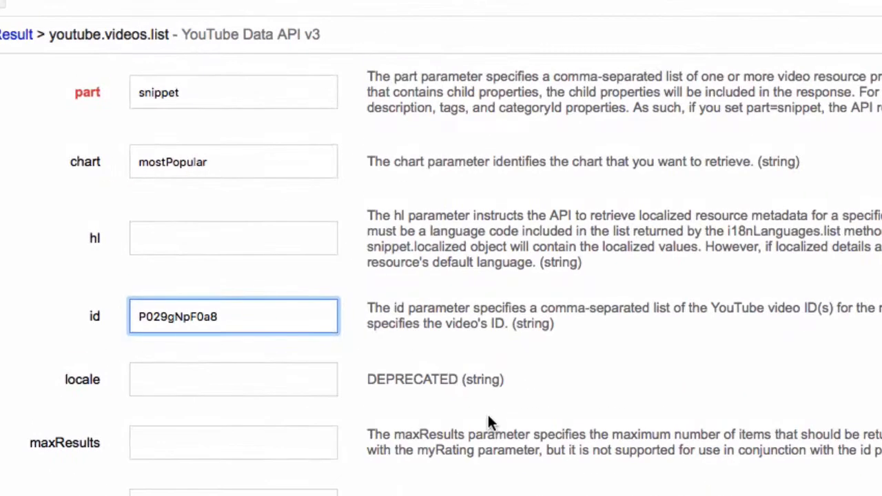
{"action": "scroll", "scroll_direction": "down", "scroll_amount": 3}
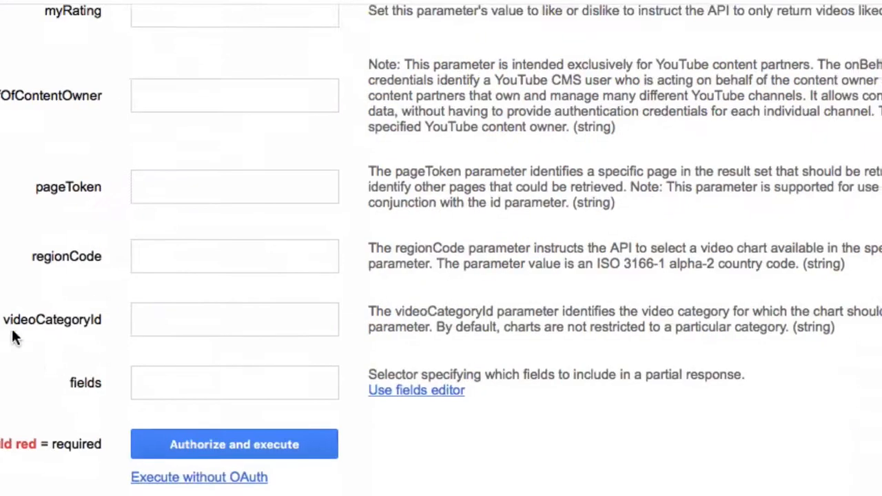
{"action": "left_click", "coordinate": [234, 444]}
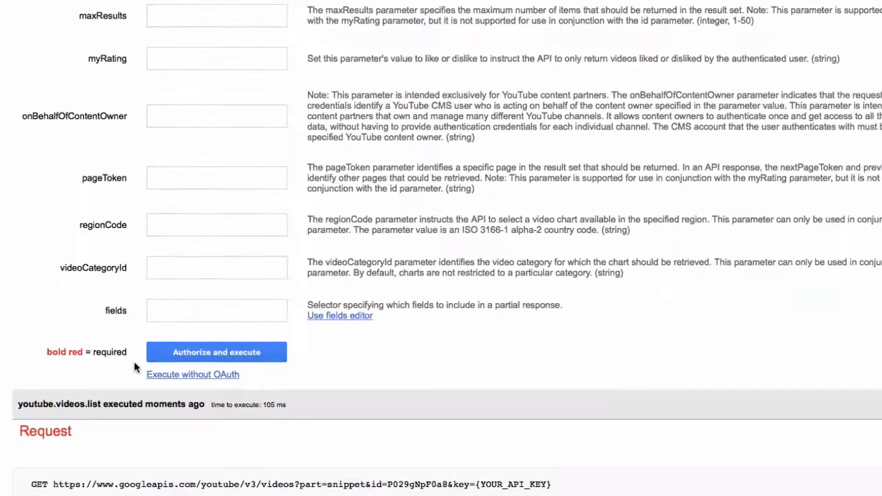
{"action": "scroll", "scroll_direction": "down", "scroll_amount": 3}
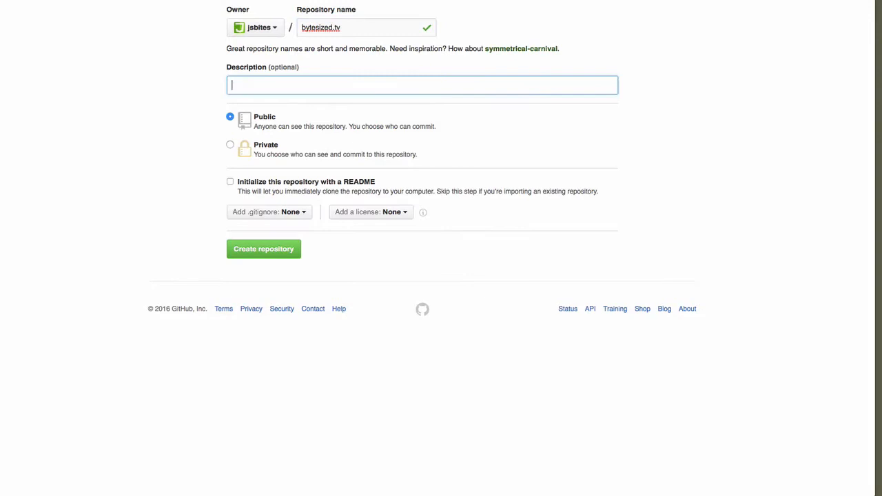
Describe the bytesized.tv repository as 'The Website of Byte Sized'
{"action": "type", "text": "The Website"}
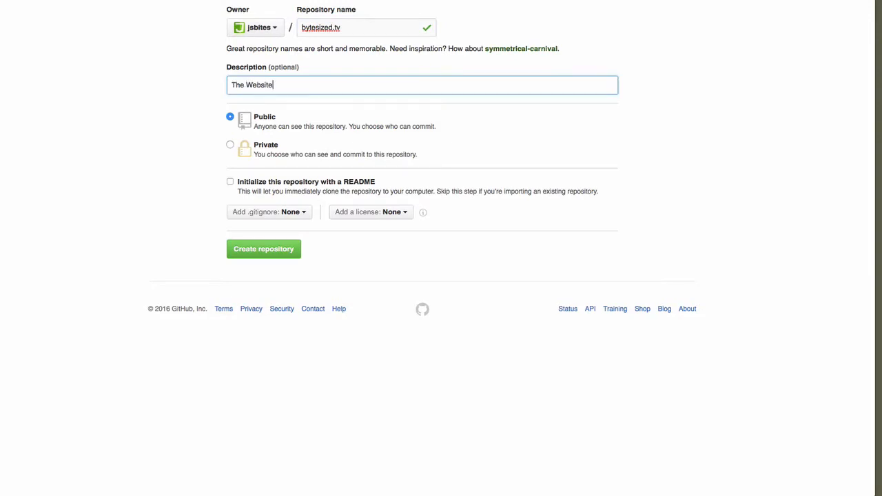
{"action": "type", "text": "of Byte Sized"}
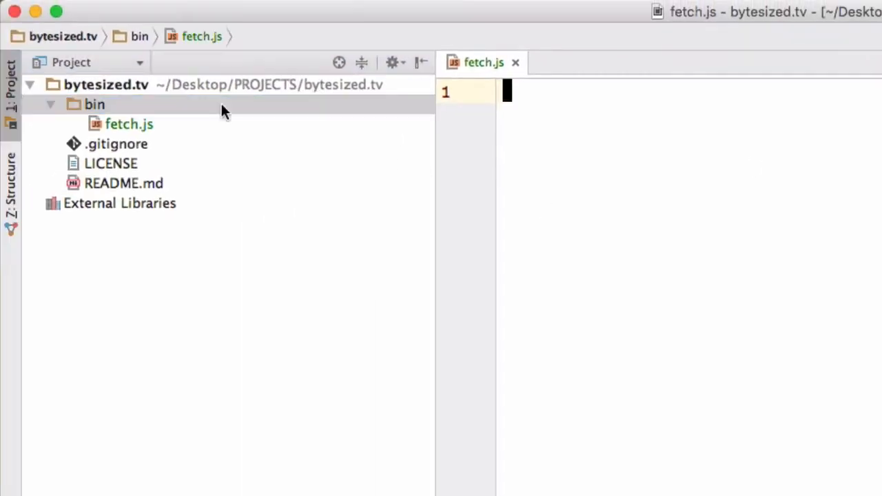
Store 2011-01-01T00:00:00Z in bin/.timestamp and import readFile from 'fs' in fetch.js
{"action": "type", "text": "2011-01-01T"}
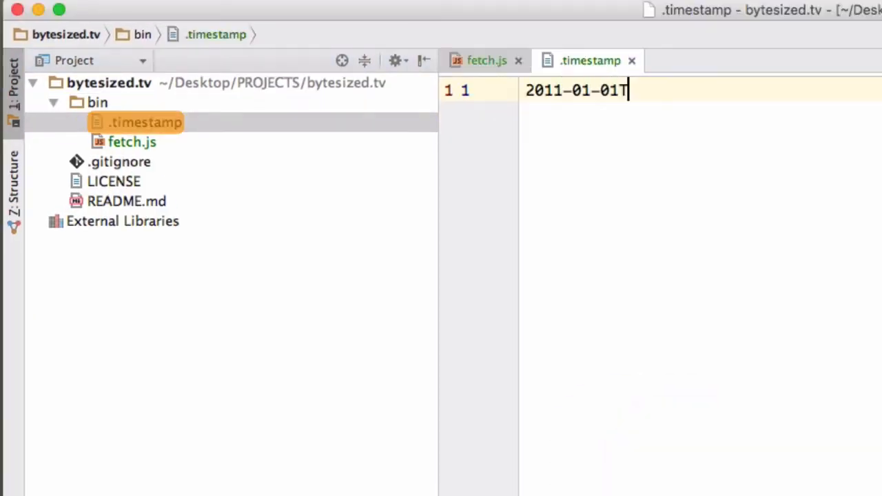
{"action": "type", "text": "00:00:00Z"}
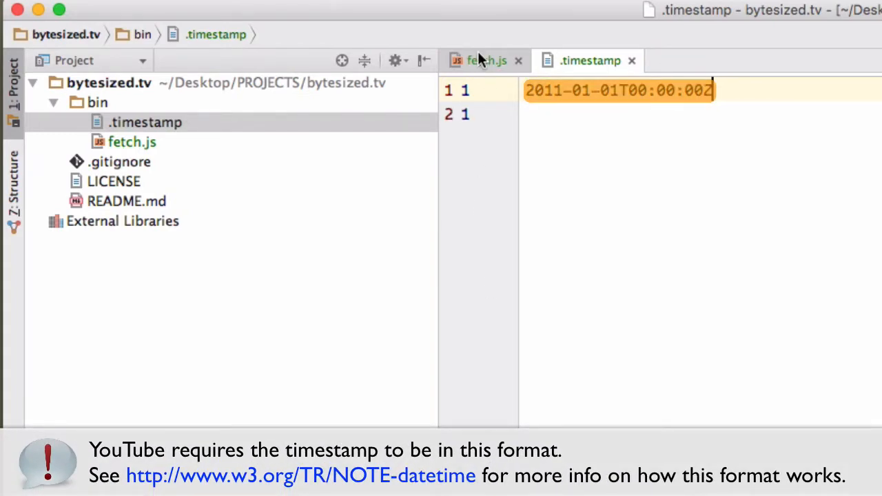
{"action": "left_click", "coordinate": [486, 61]}
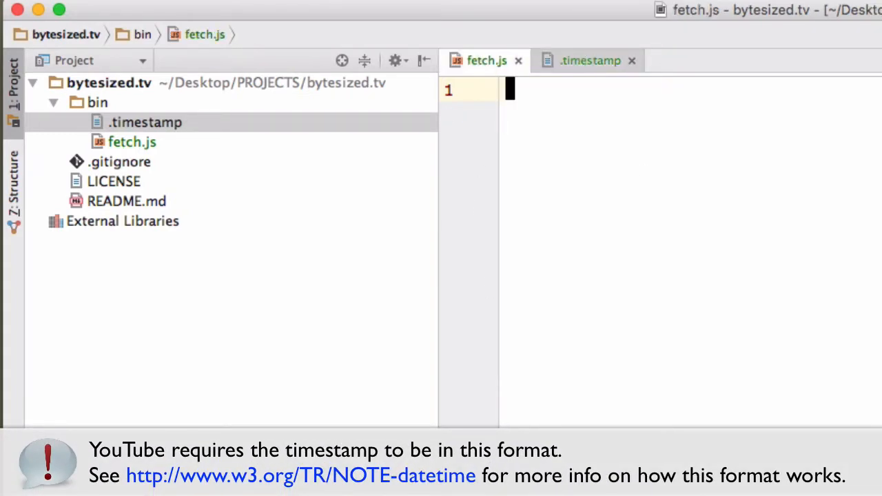
{"action": "type", "text": "import {readFile} from 'fs';"}
{"action": "type", "text": "const TIMESTAM_PATH = "}
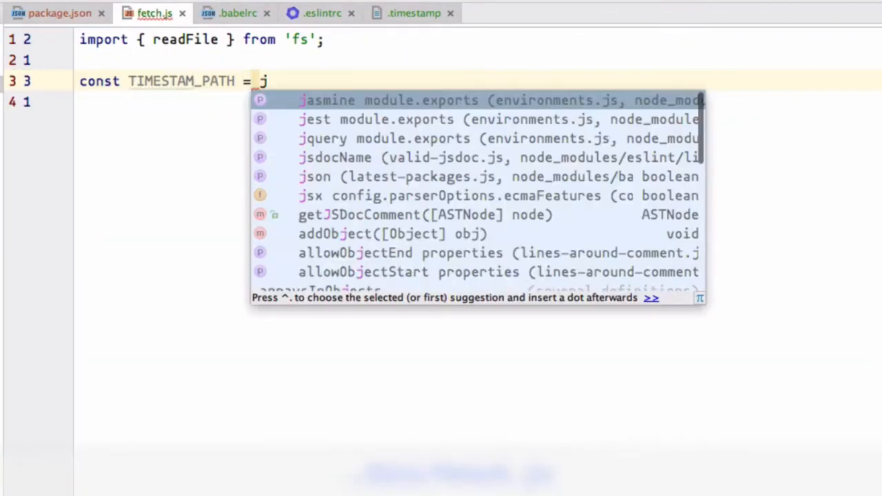
Define TIMESTAMP_PATH as join(__dirname, '.timestamp') and start reading it with fs.readFile
{"action": "type", "text": "join( __dirname, '.timestamp')"}
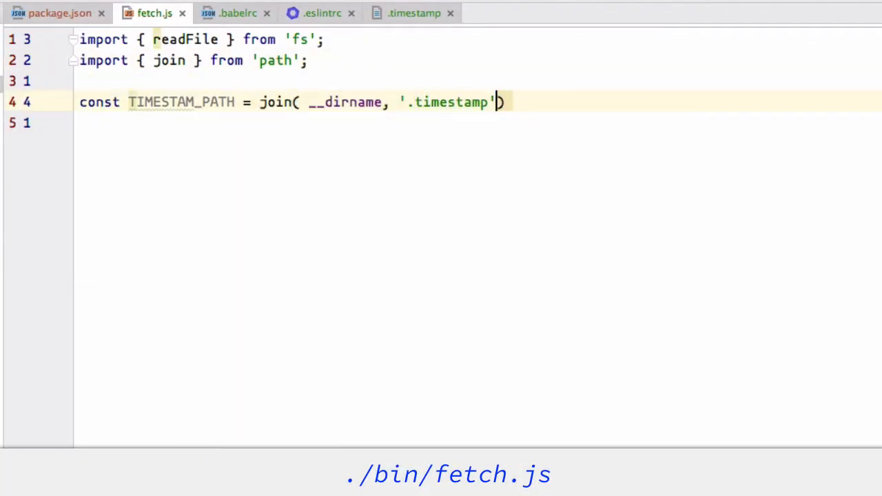
{"action": "type", "text": "fs.readFile( TI"}
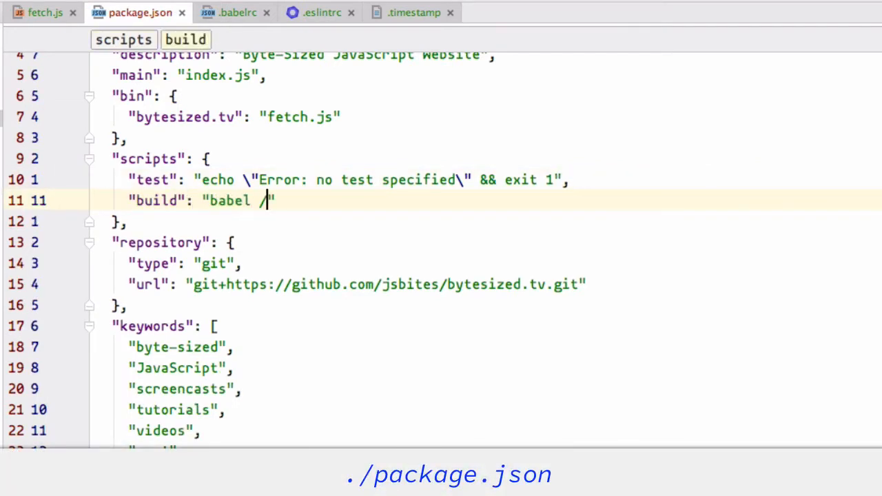
Add babel build to ./release/bin and fetch scripts to package.json, then run npm run build
{"action": "type", "text": "bin -d ./release/bin"}
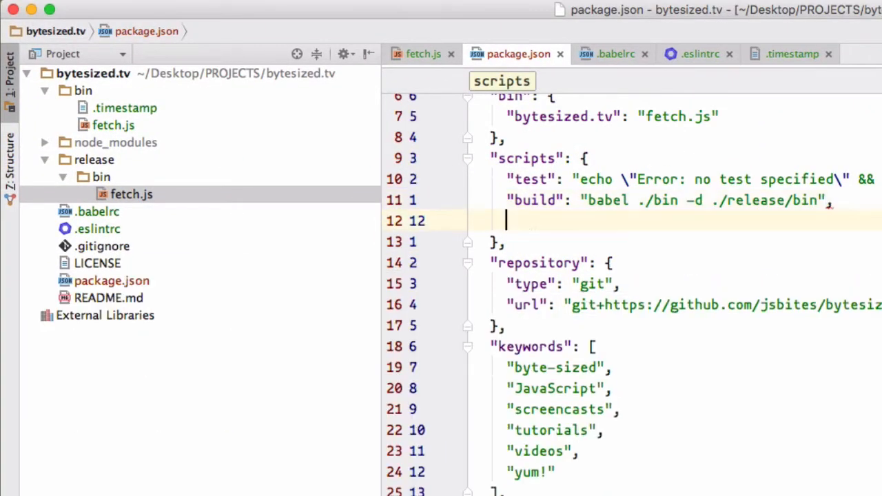
{"action": "type", "text": "\"fetch\": \"./relese/bin\""}
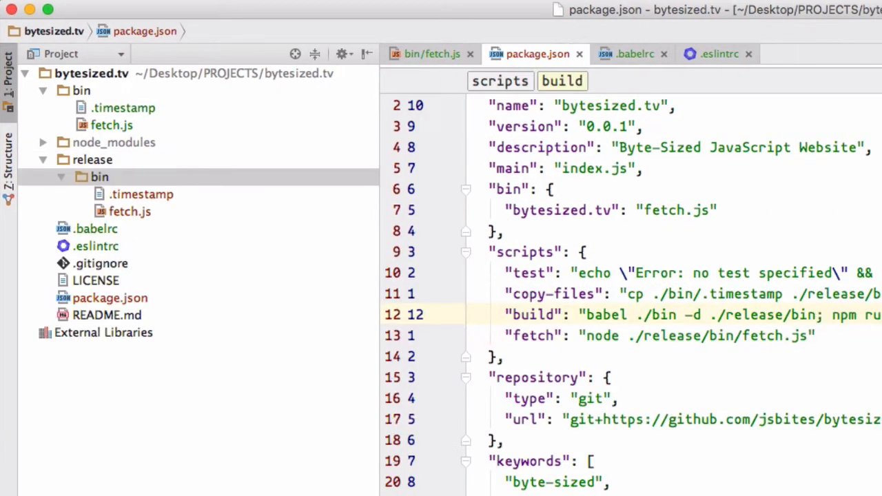
{"action": "type", "text": "npm run build; npm run fetch"}
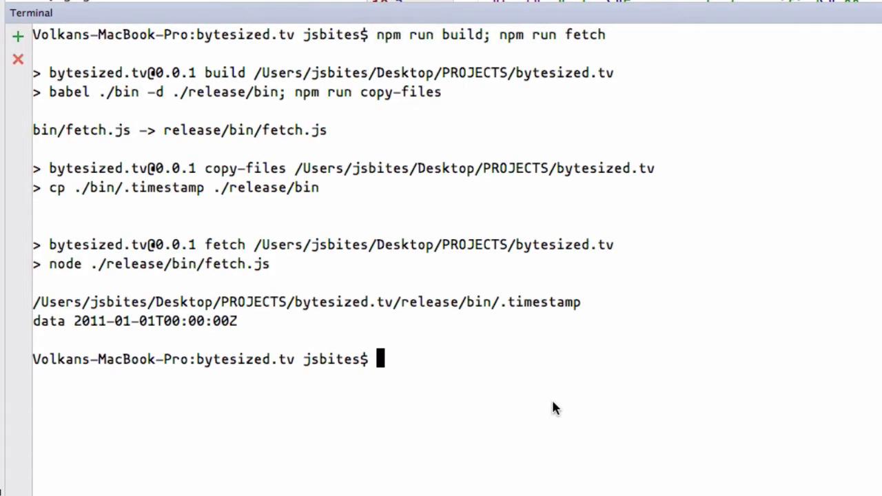
{"action": "double_click", "coordinate": [152, 320]}
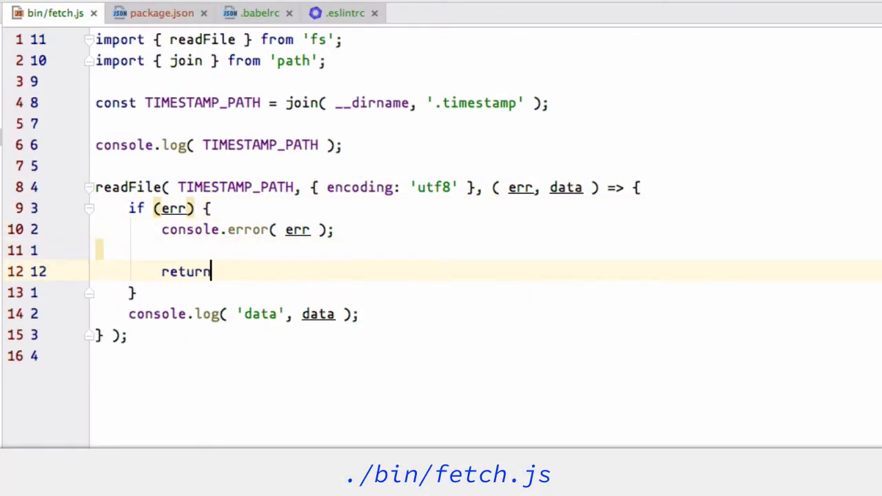
Chain getVideosSince and updateCache after computing lastFetchDate from the timestamp
{"action": "type", "text": "getVideosSince( data"}
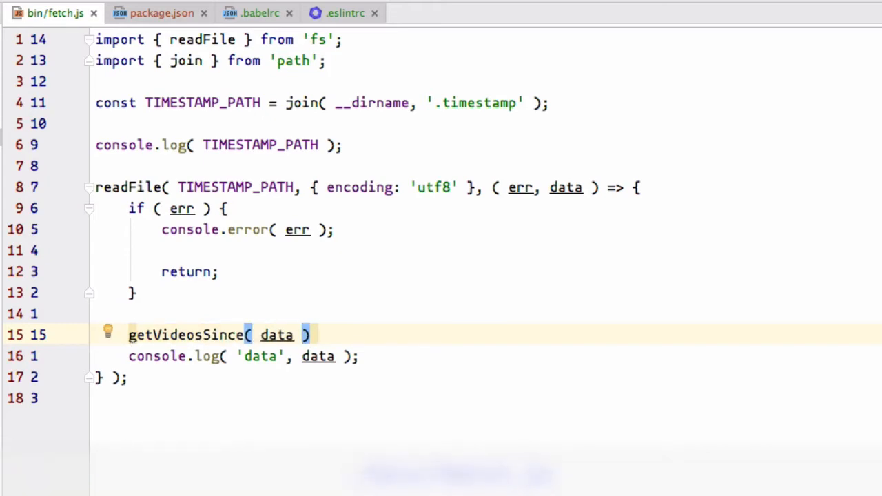
{"action": "type", "text": ".then( updateCache );"}
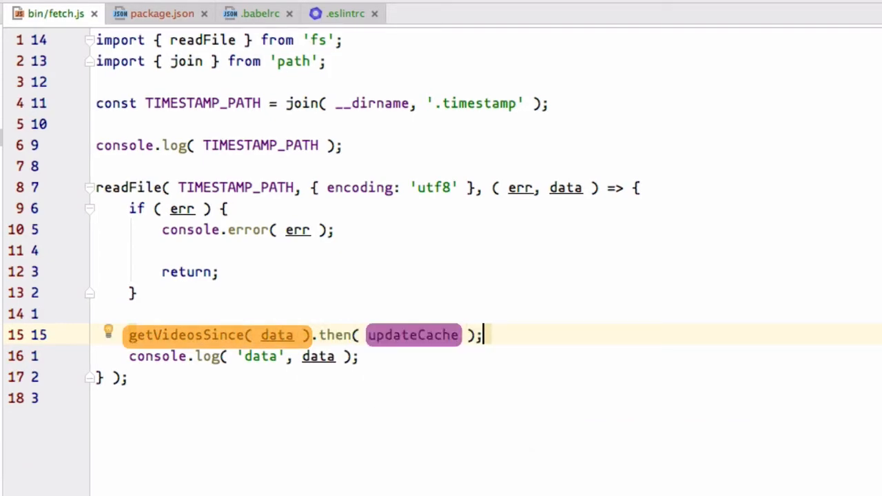
{"action": "type", "text": "const lastFetchDate ="}
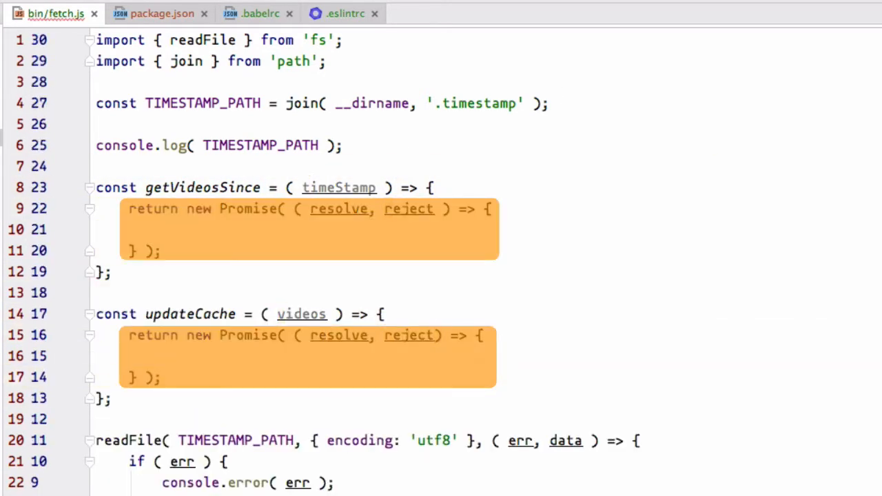
{"action": "scroll", "scroll_direction": "down", "scroll_amount": 3}
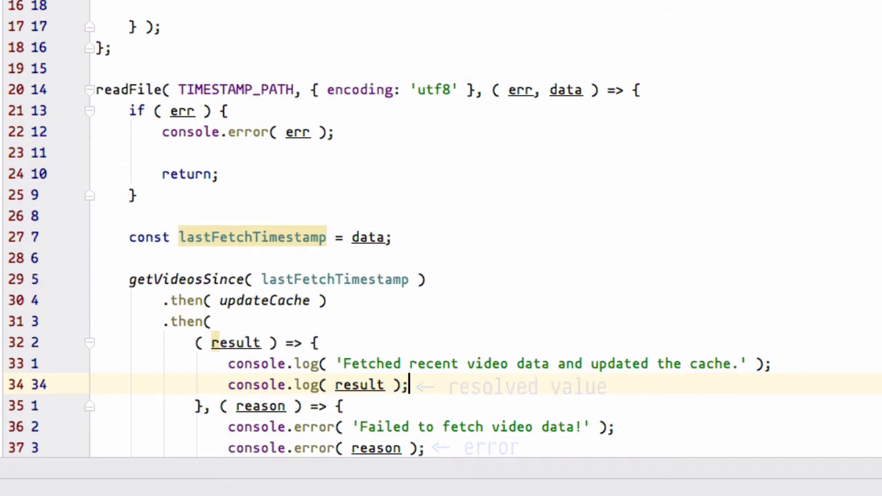
{"action": "scroll", "scroll_direction": "up", "scroll_amount": 3}
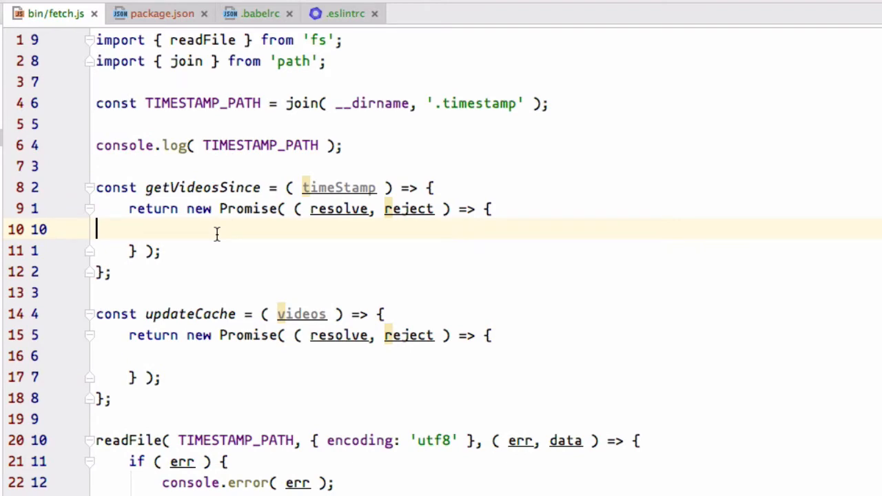
Read API_KEY from process.env.YOUTUBE_API_KEY
{"action": "type", "text": "const API_KEY = process.env.YOUTUV"}
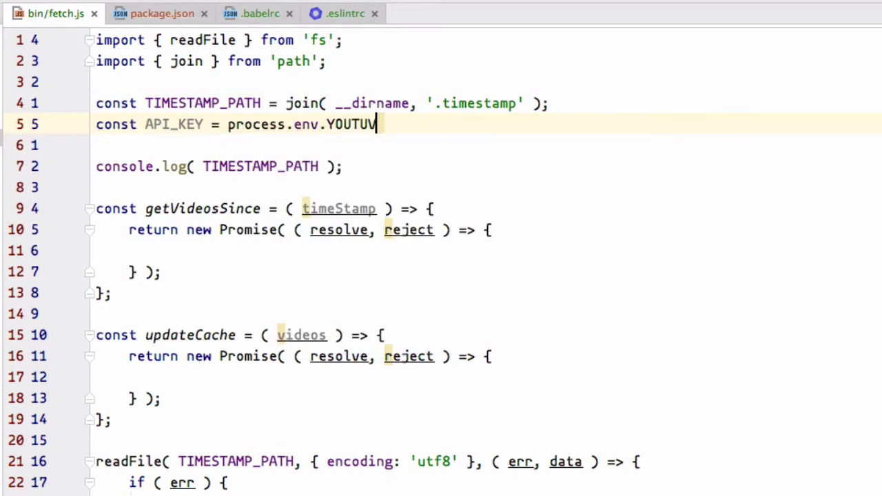
{"action": "type", "text": "BE_API_KEY;"}
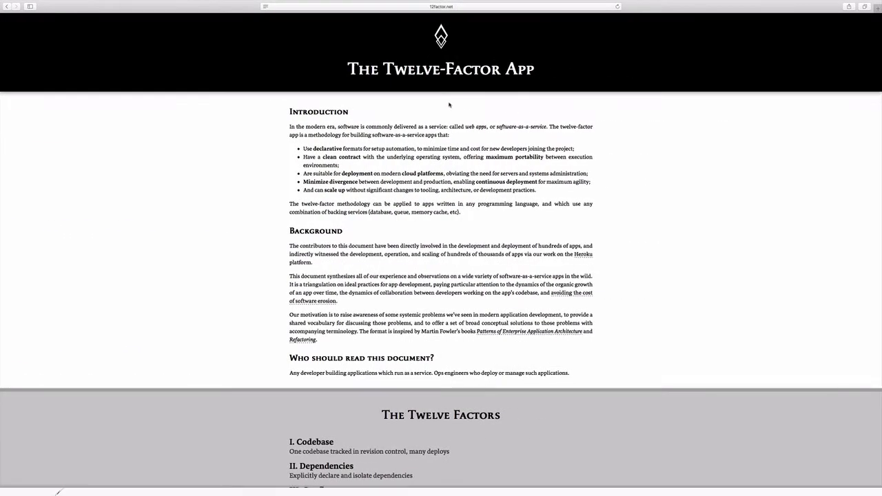
{"action": "scroll", "scroll_direction": "down", "scroll_amount": 3}
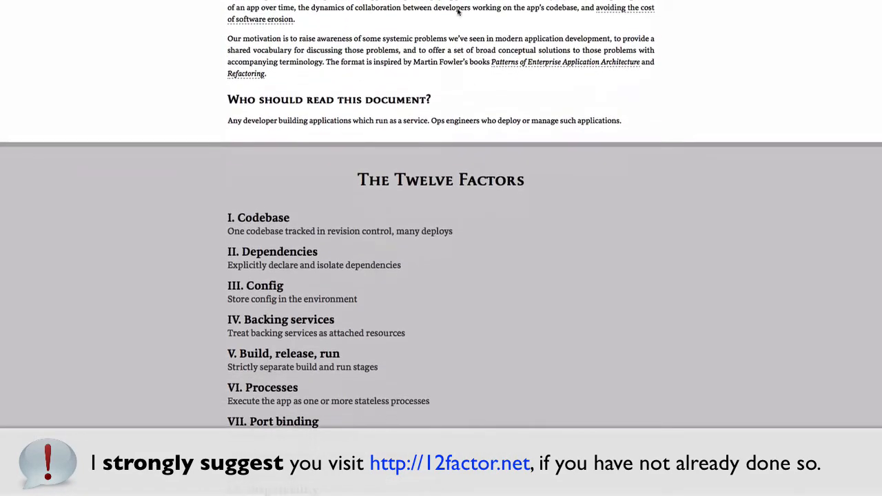
{"action": "scroll", "scroll_direction": "down", "scroll_amount": 3}
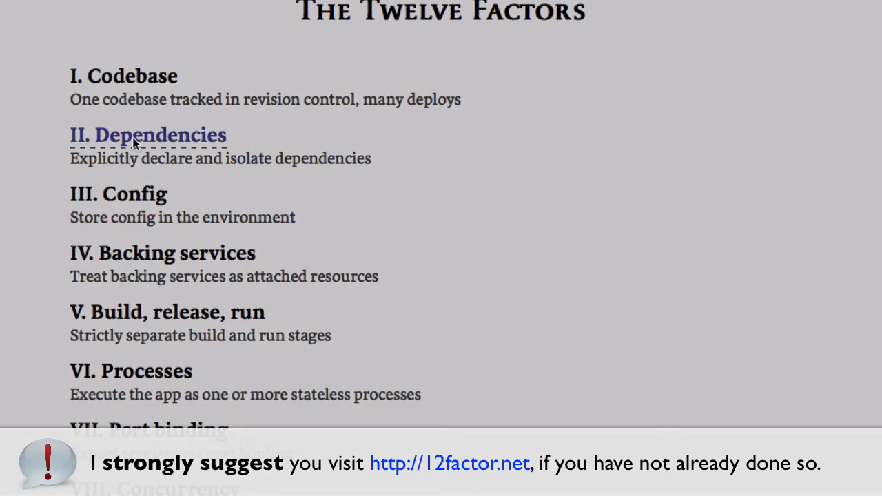
{"action": "left_click", "coordinate": [147, 135]}
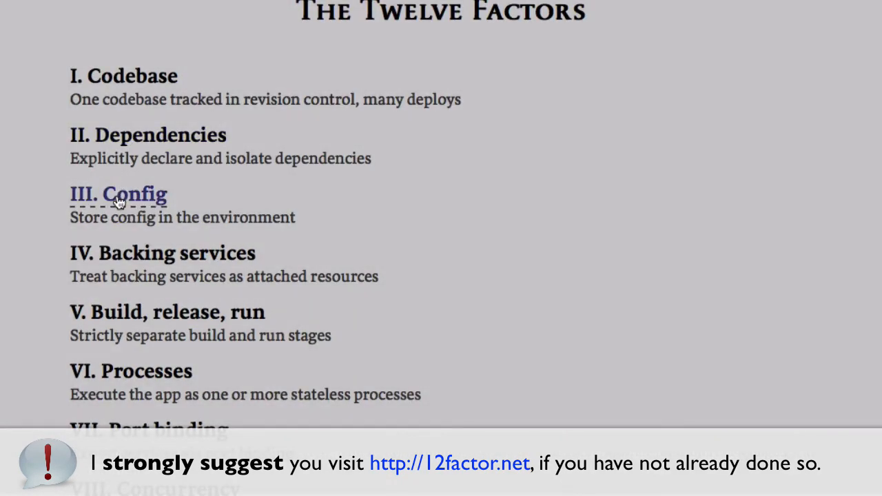
{"action": "left_click", "coordinate": [118, 193]}
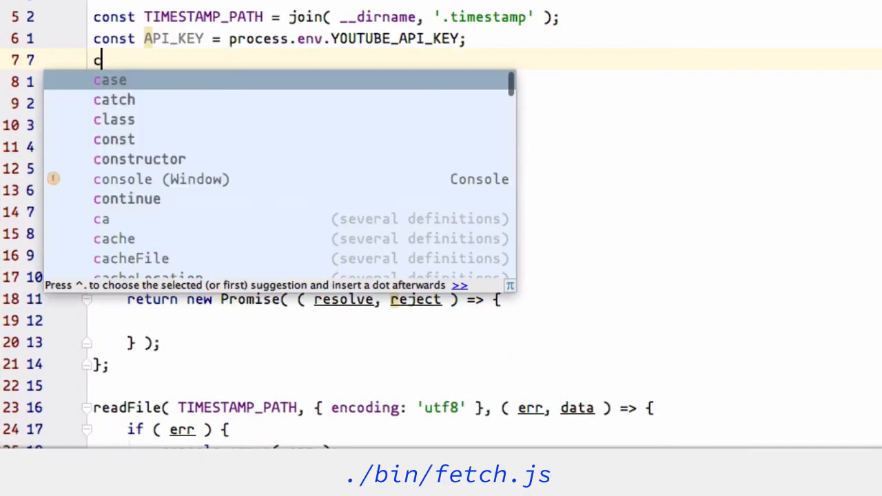
Define CHANNEL_ID as 'UC8OLZSlFO8cwRo9M30v-TkA' in fetch.js
{"action": "type", "text": "onst CHANNEL_"}
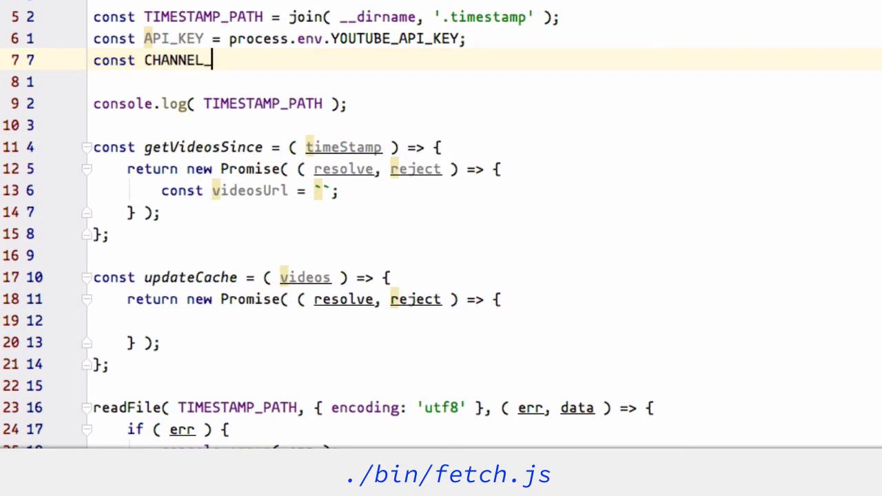
{"action": "type", "text": "ID ="}
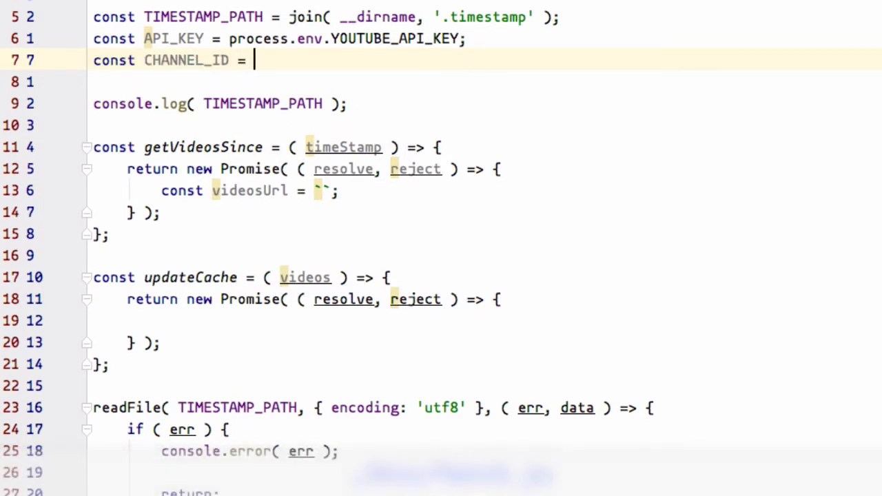
{"action": "type", "text": "'UC8OLZSlFO8cwRo9M30v-Tk'"}
{"action": "type", "text": "console"}
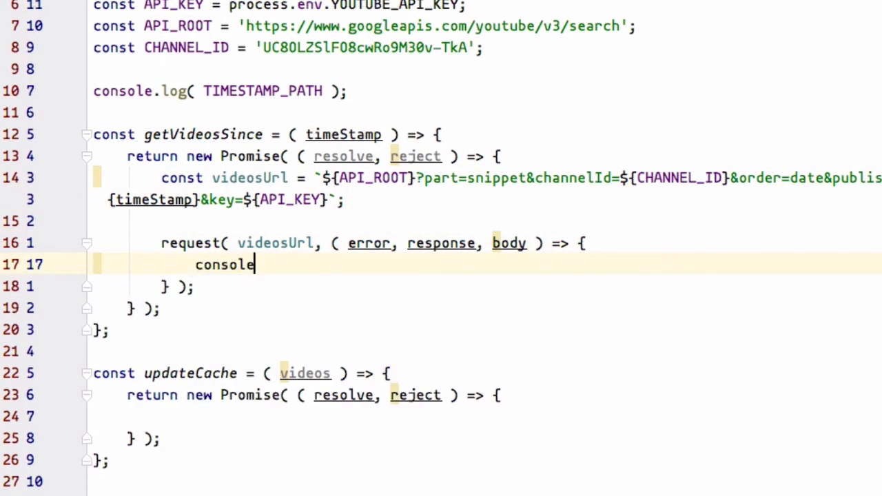
Log the response body from request(), trim the timestamp, and run npm run fetch
{"action": "type", "text": ".log( body );"}
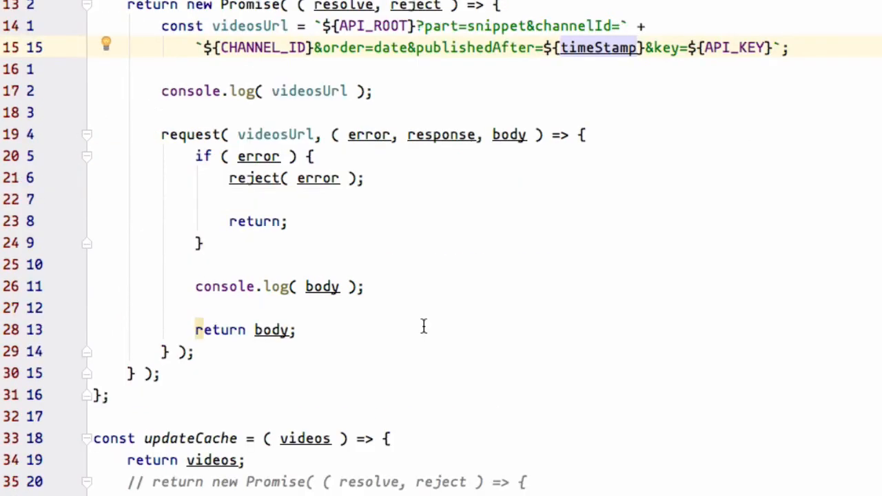
{"action": "type", "text": ".trim()"}
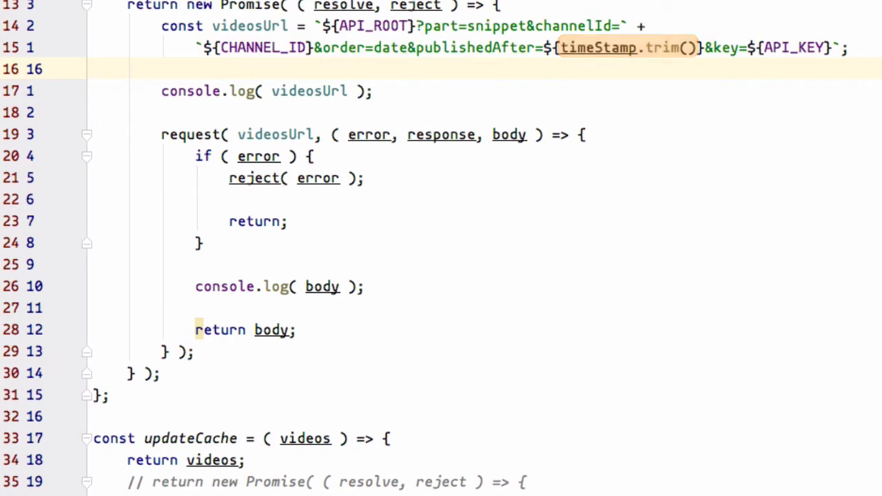
{"action": "left_click", "coordinate": [94, 69]}
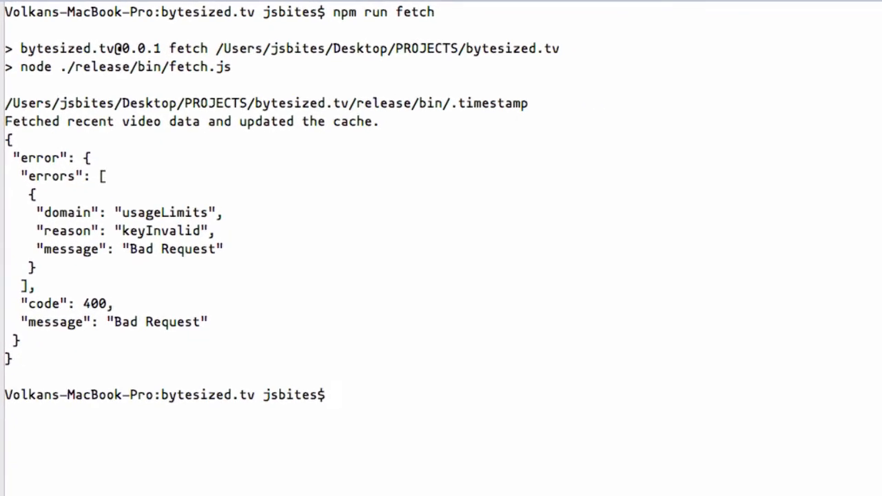
Run fetch with YOUTUBE_API_KEY set so the terminal prints searchResult JSON for the channel's videos
{"action": "type", "text": "YOUTUBE_API_KEY=redacted npm run fetch;"}
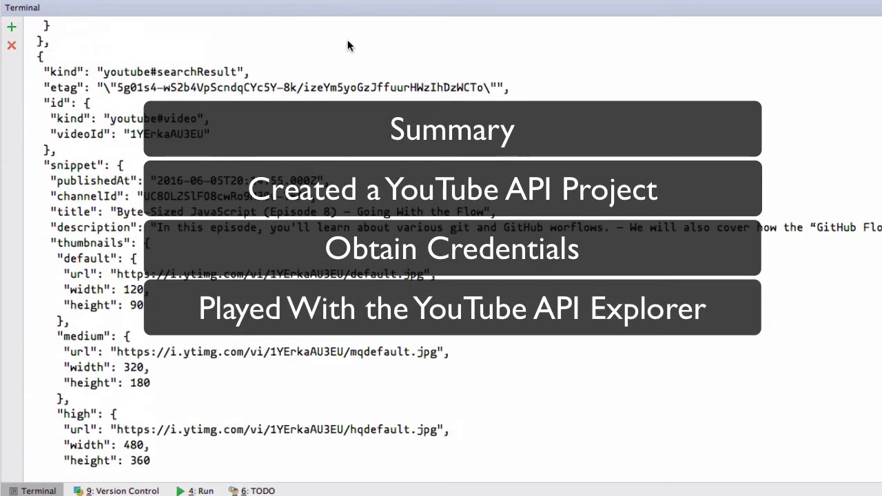
{"action": "scroll", "scroll_direction": "down", "scroll_amount": 3}
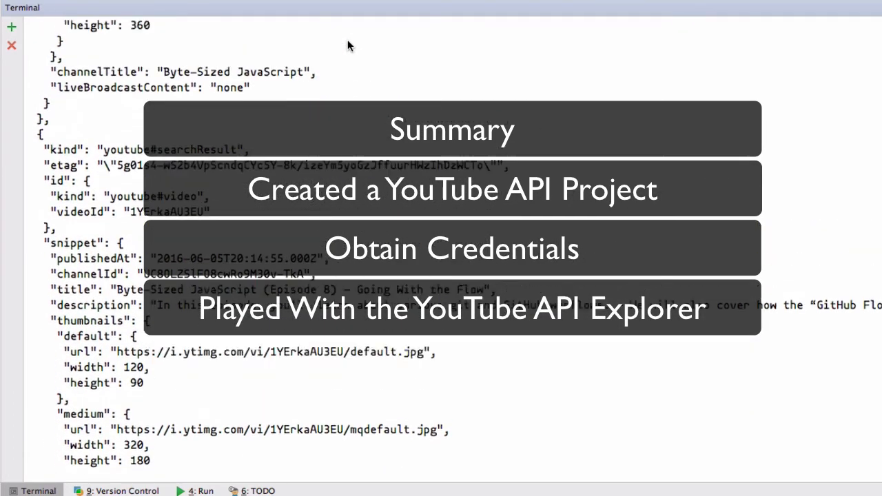